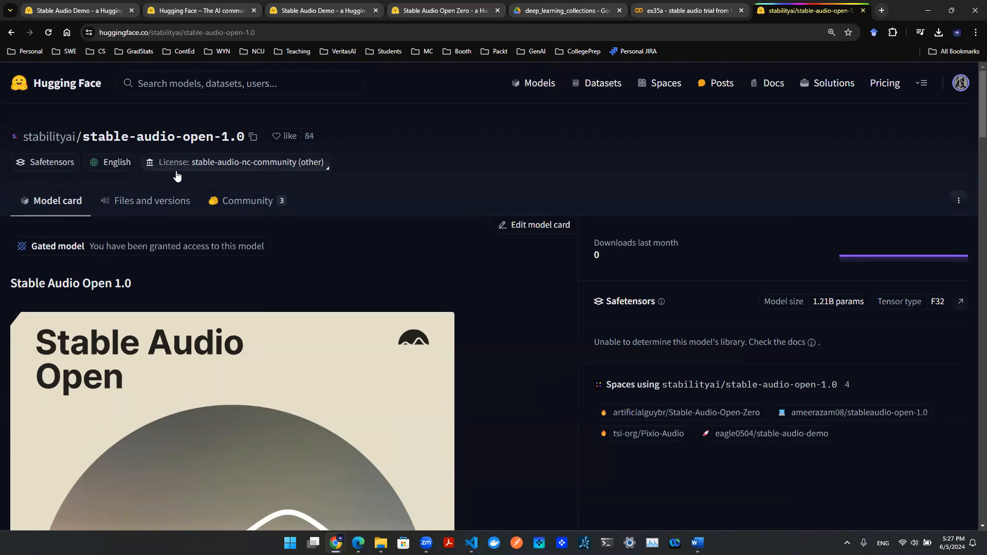
Review the Stable Audio Open usage code on Hugging Face, then return to the Colab notebook.
left_click(185, 33)
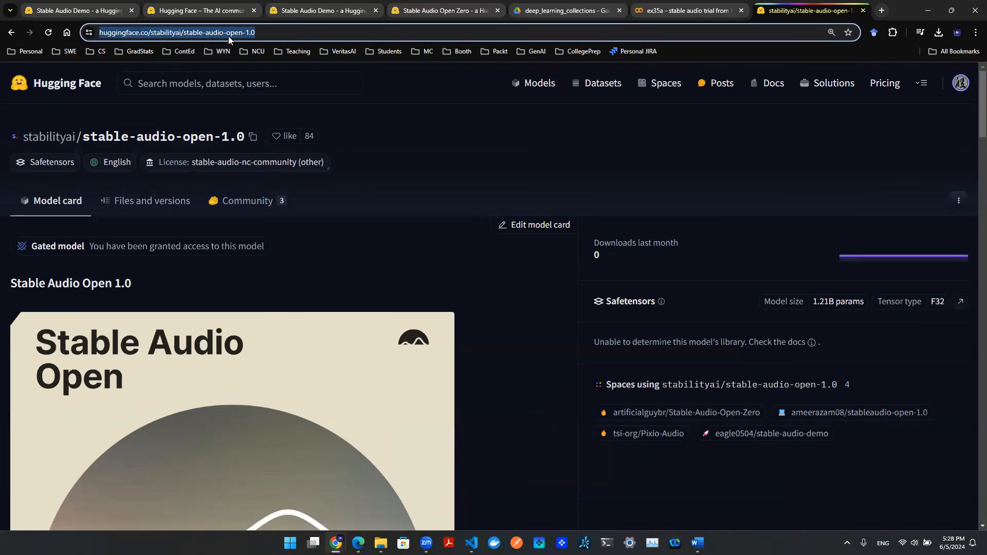
mouse_move(179, 223)
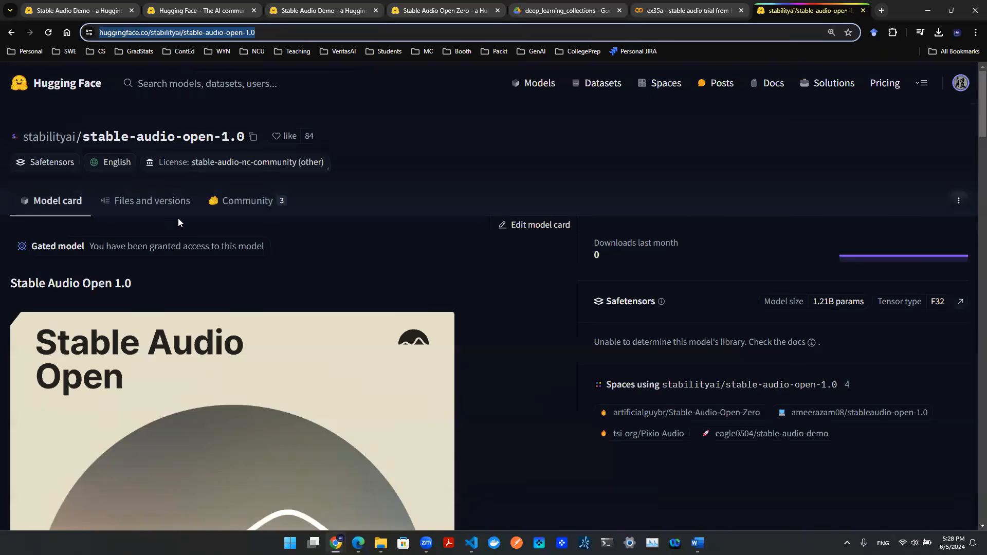
mouse_move(272, 274)
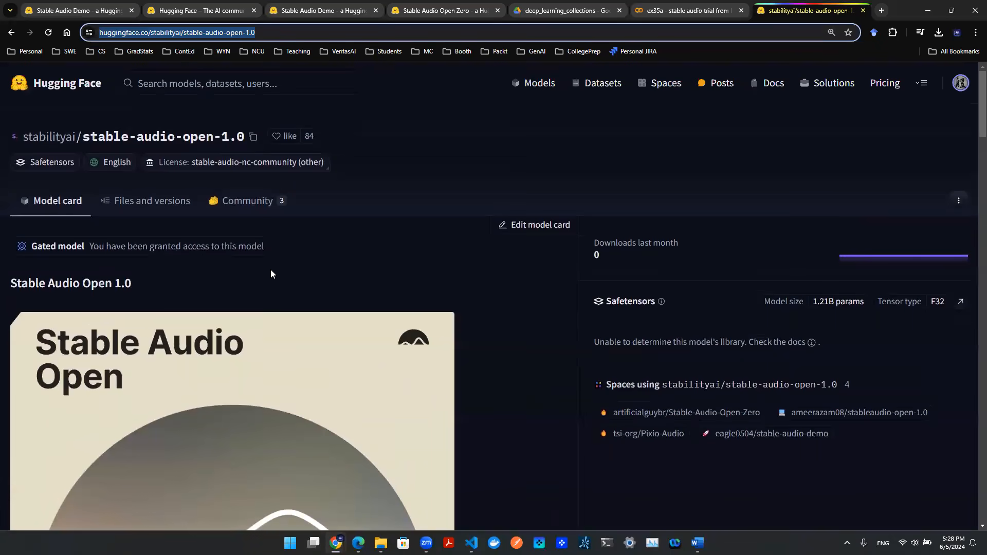
mouse_move(293, 277)
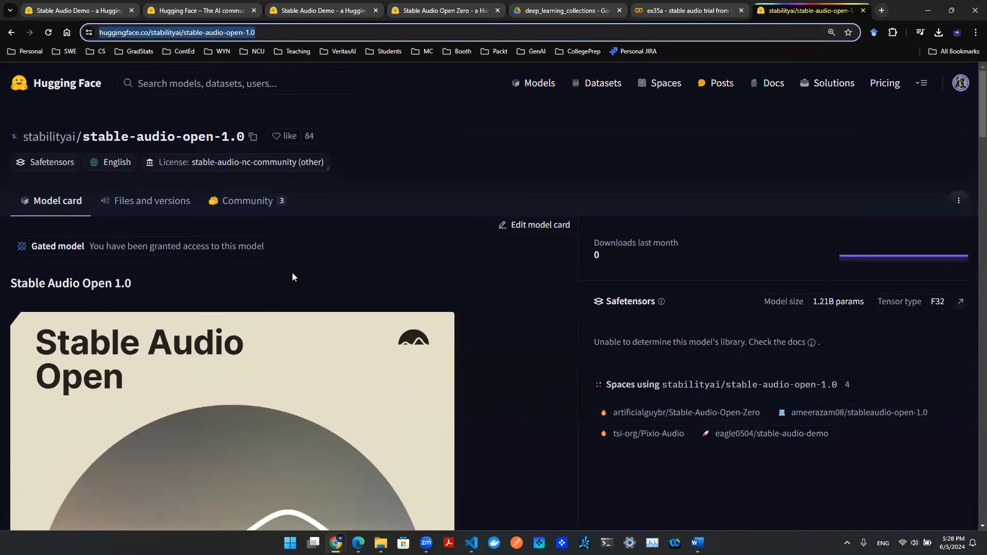
mouse_move(279, 285)
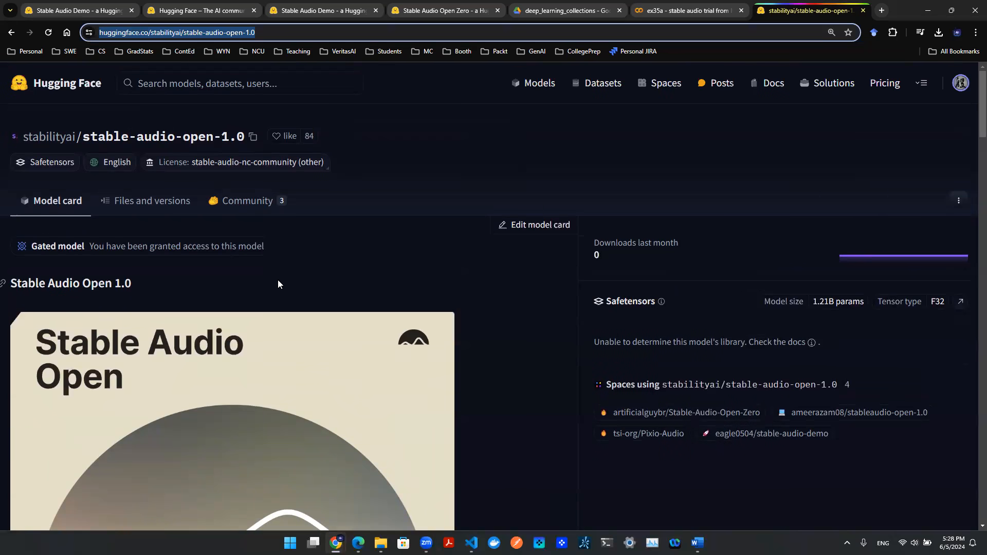
mouse_move(292, 287)
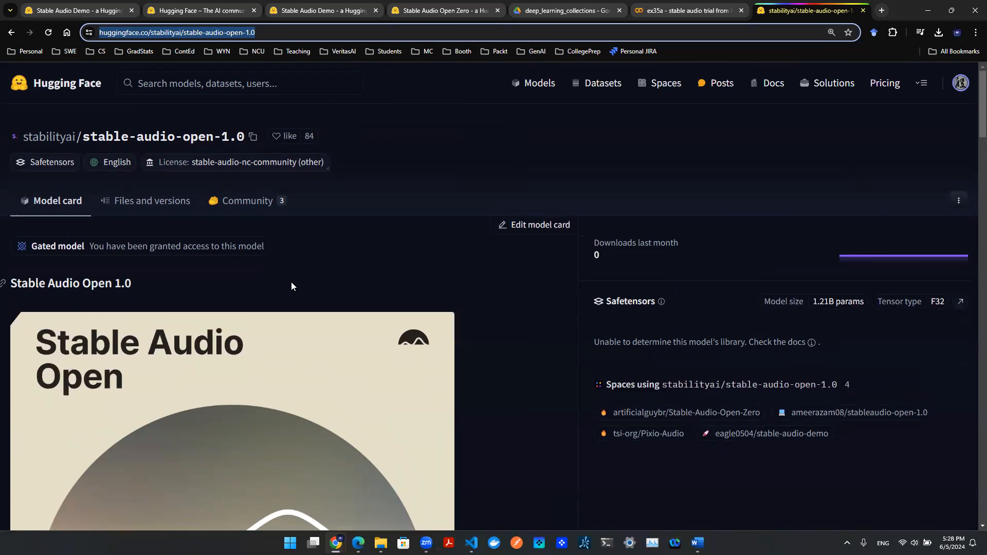
scroll("down", 3)
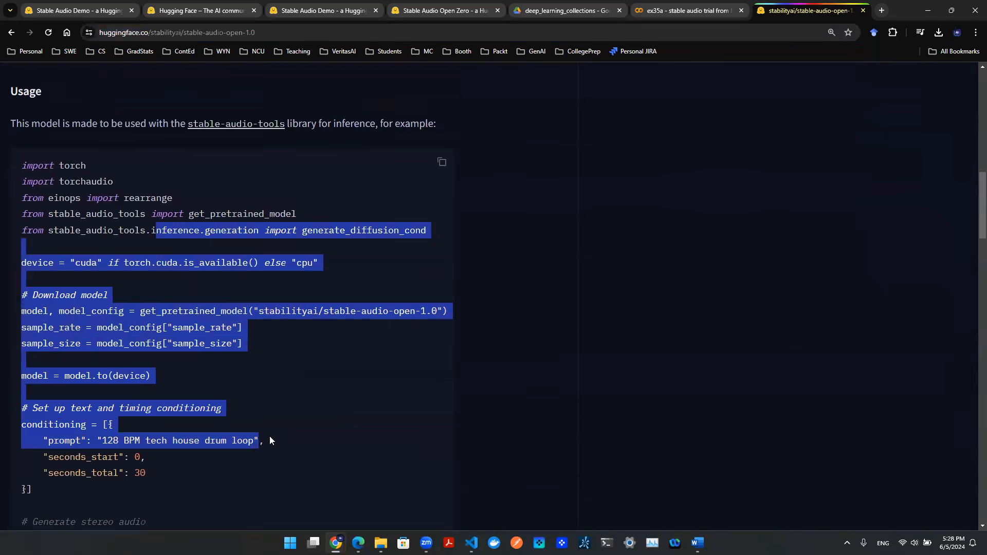
mouse_move(644, 141)
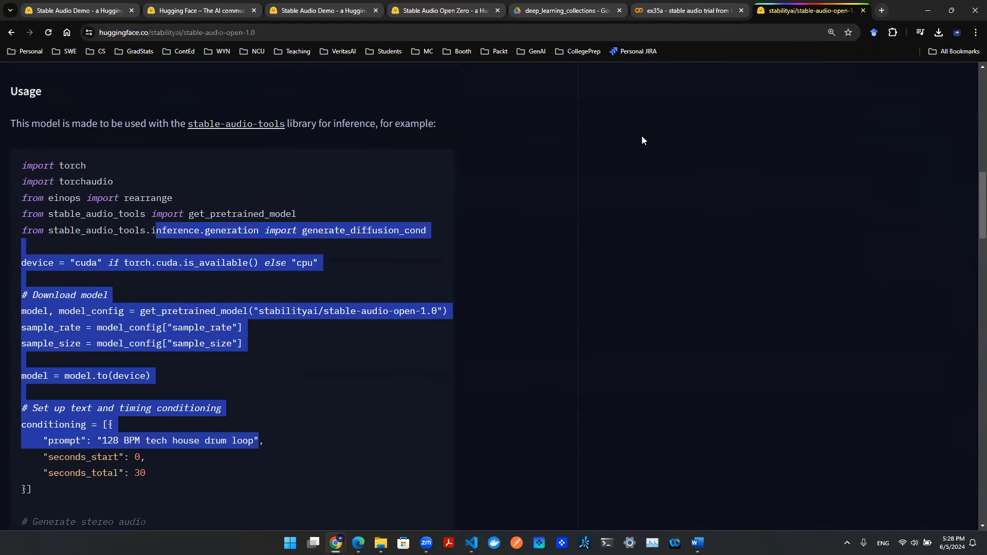
left_click(685, 11)
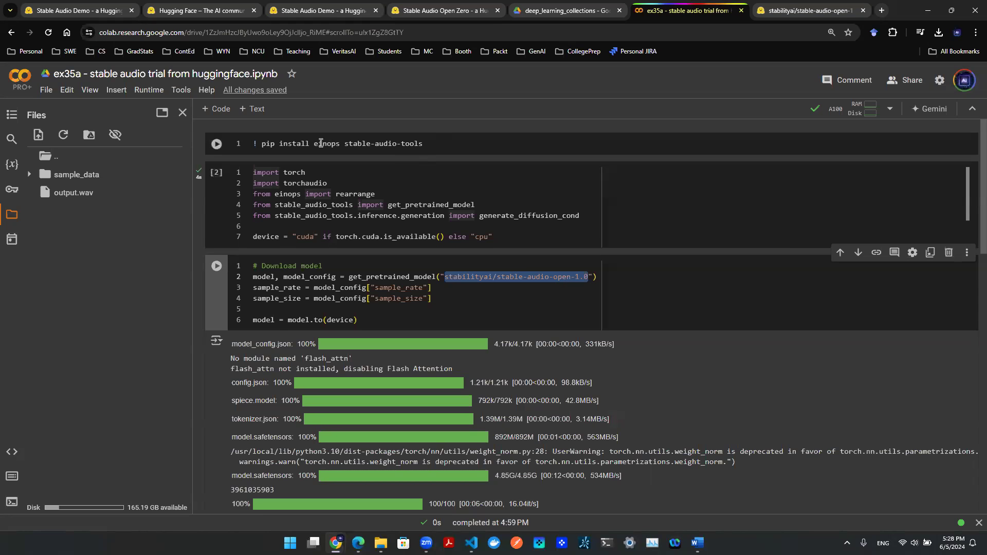
double_click(326, 144)
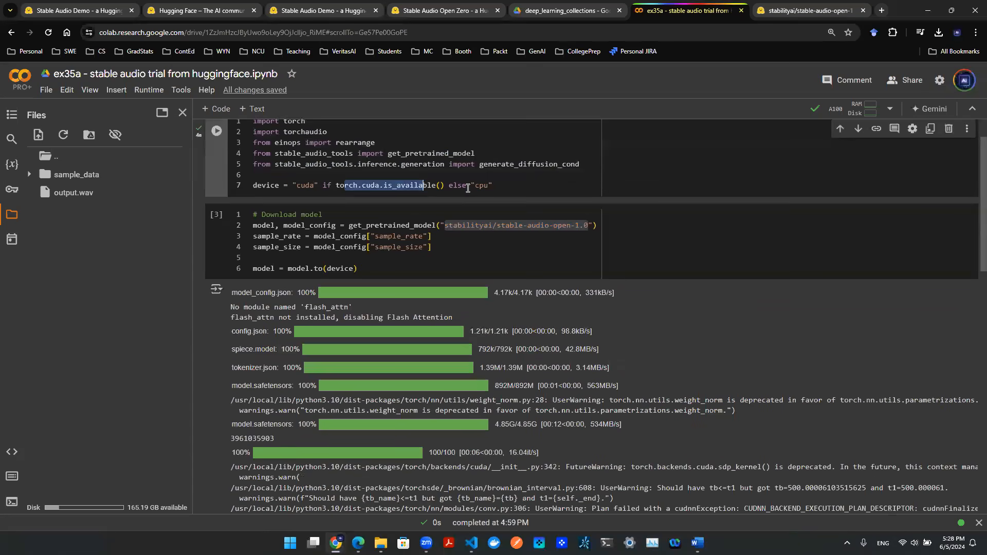
left_click(553, 182)
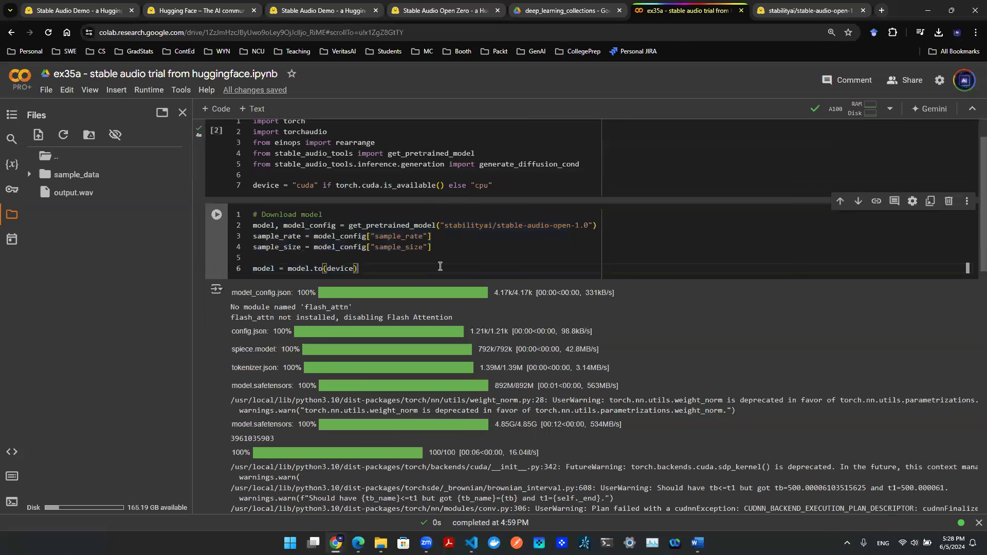
left_click_drag(447, 225, 585, 225)
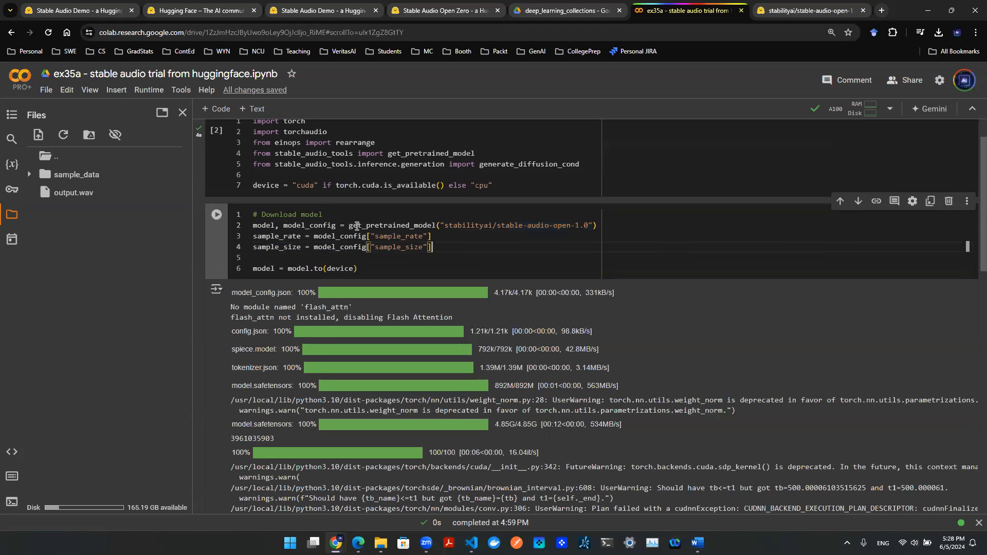
left_click_drag(253, 224, 431, 247)
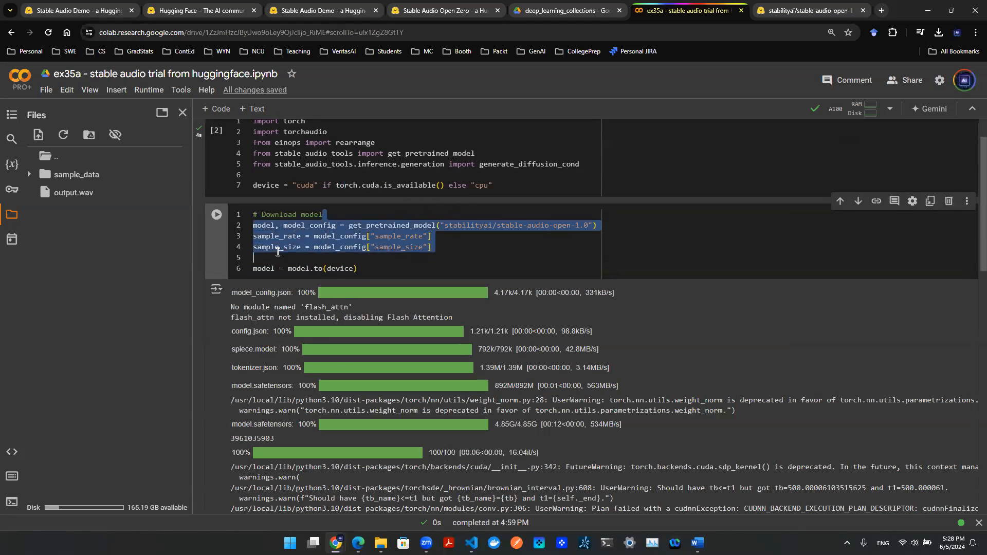
scroll("down", 3)
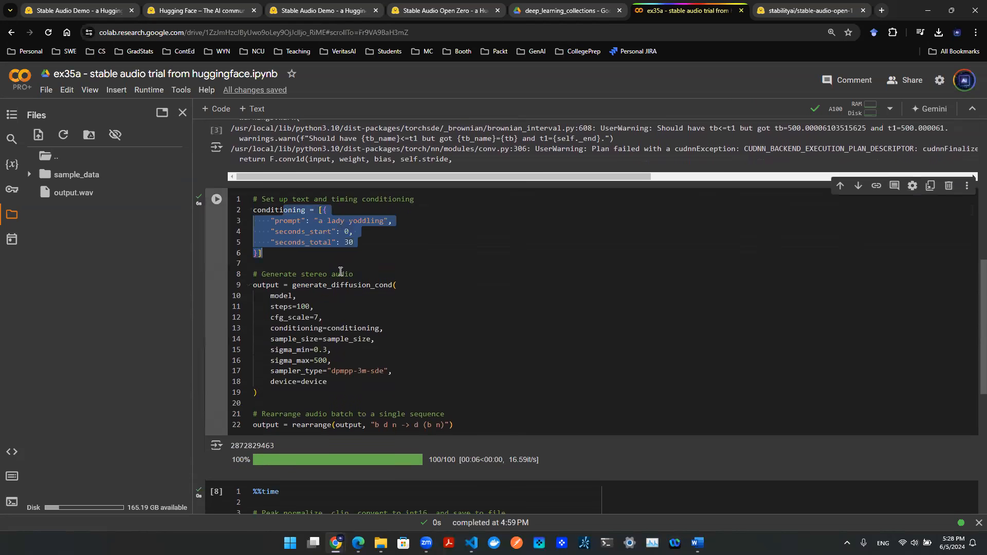
left_click(423, 278)
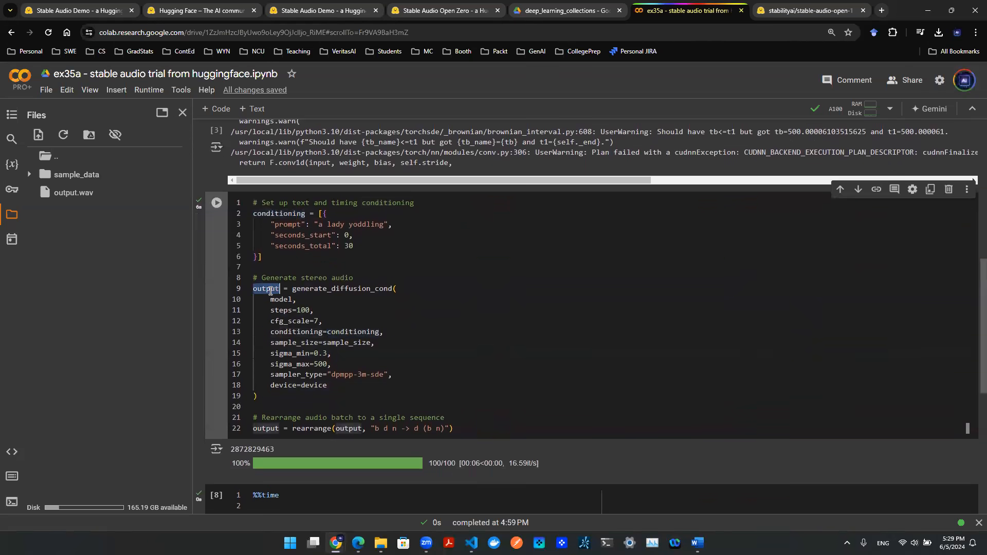
scroll("down", 3)
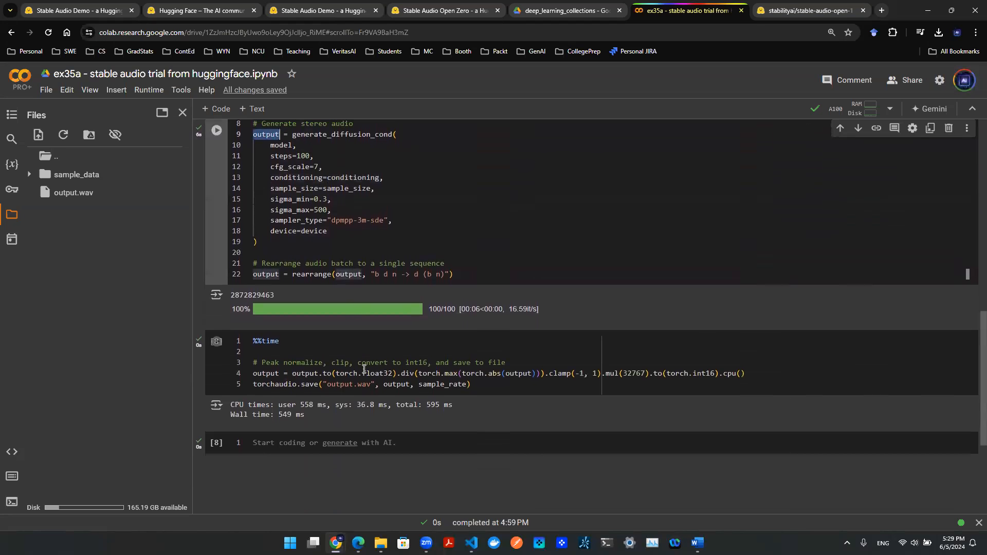
left_click_drag(291, 373, 685, 373)
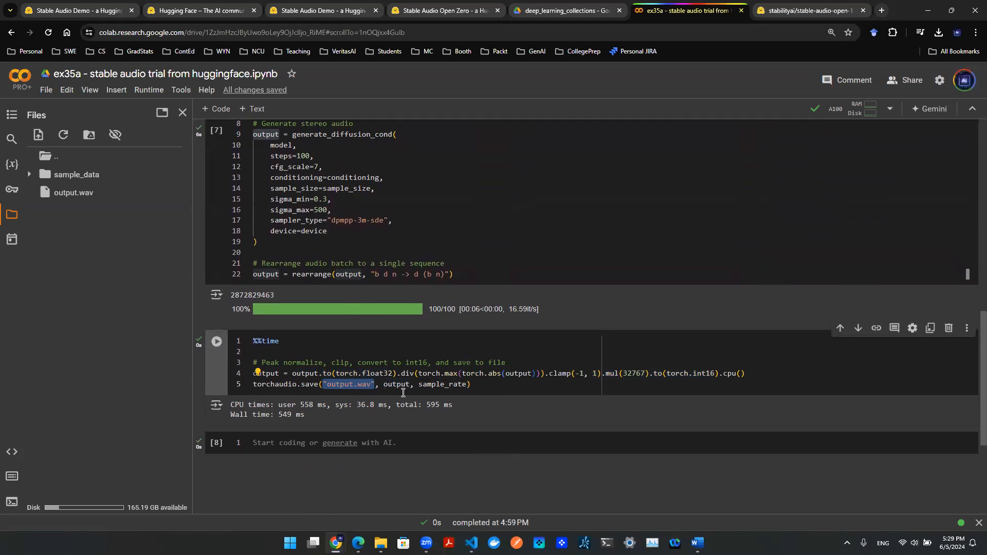
mouse_move(511, 395)
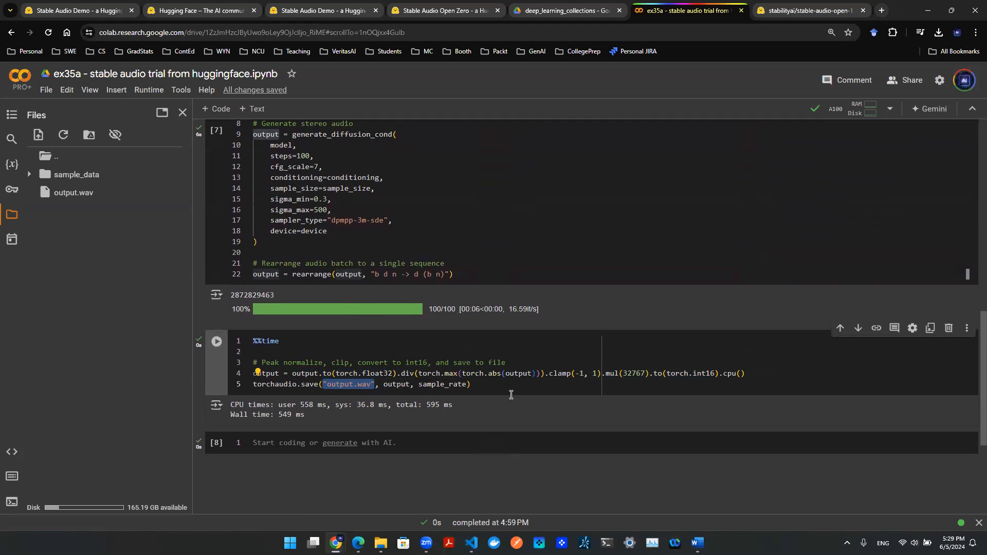